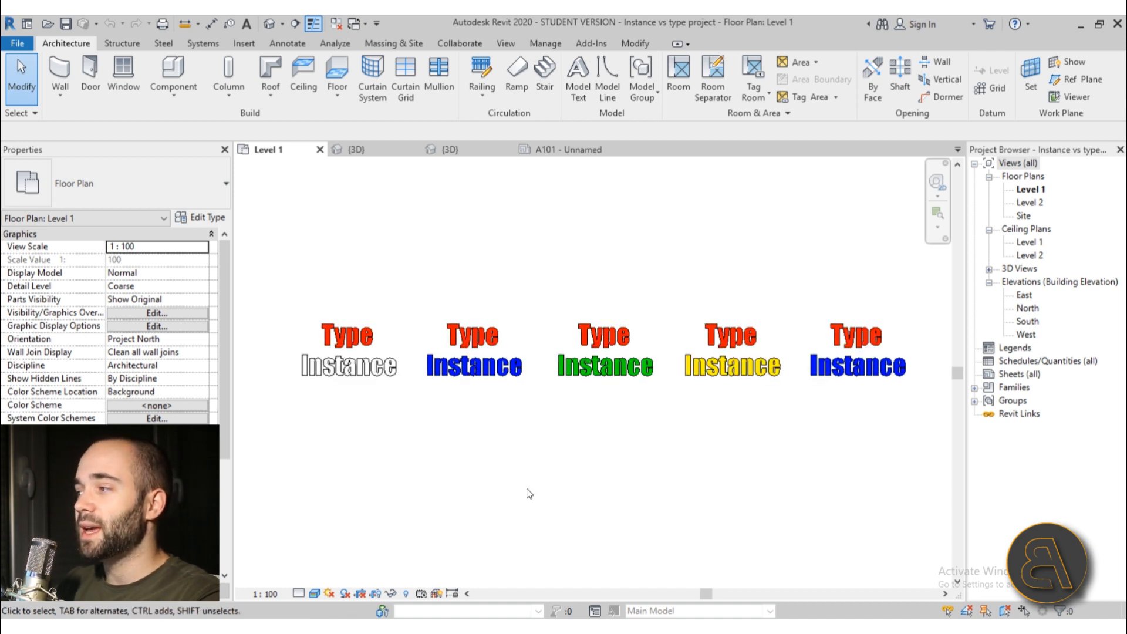
- Show the parametric table family's 3D view and orbit to see the table with its chairs
click(345, 352)
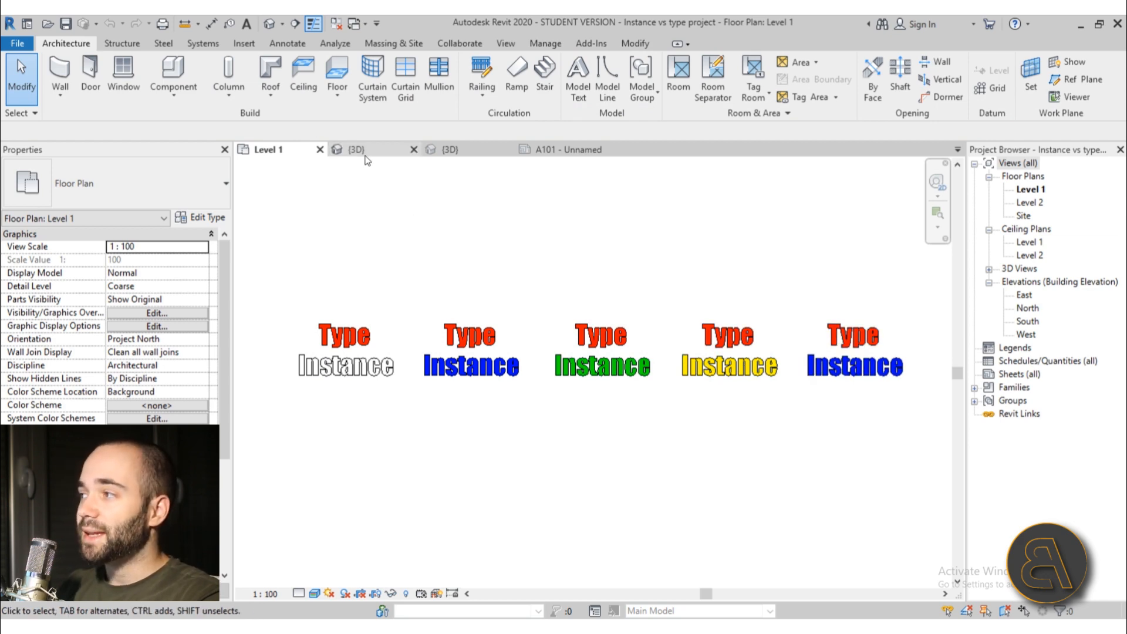
click(352, 149)
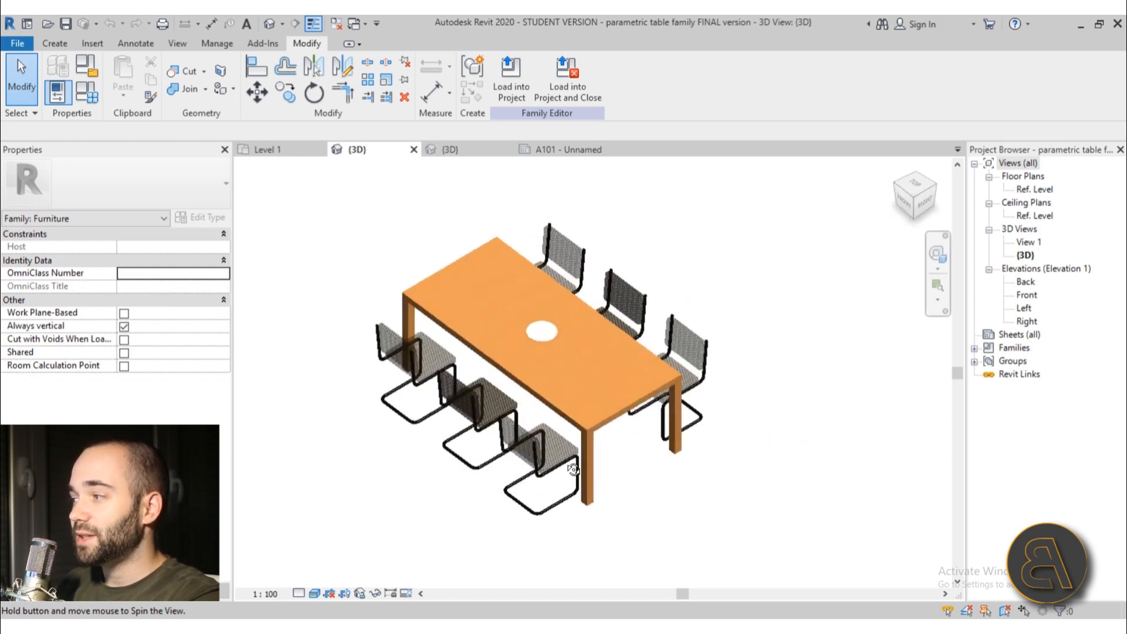
drag(571, 467, 318, 451)
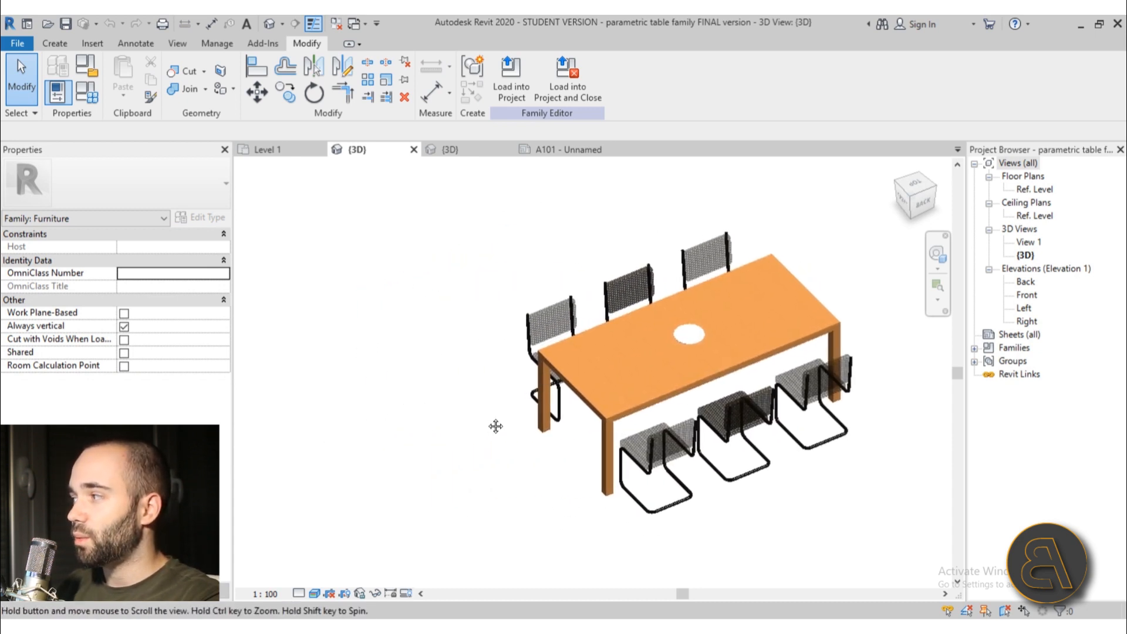
mouse_move(86, 94)
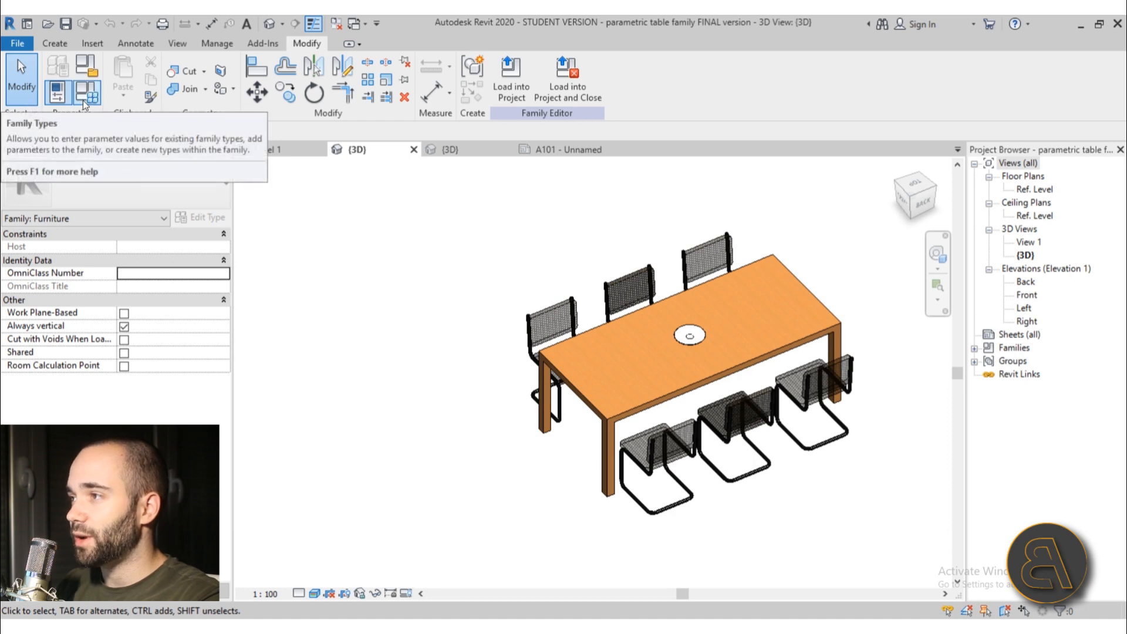
- In Family Types, switch the current type from table for 6 to table for 4 (width 1500, 2 chairs)
click(89, 94)
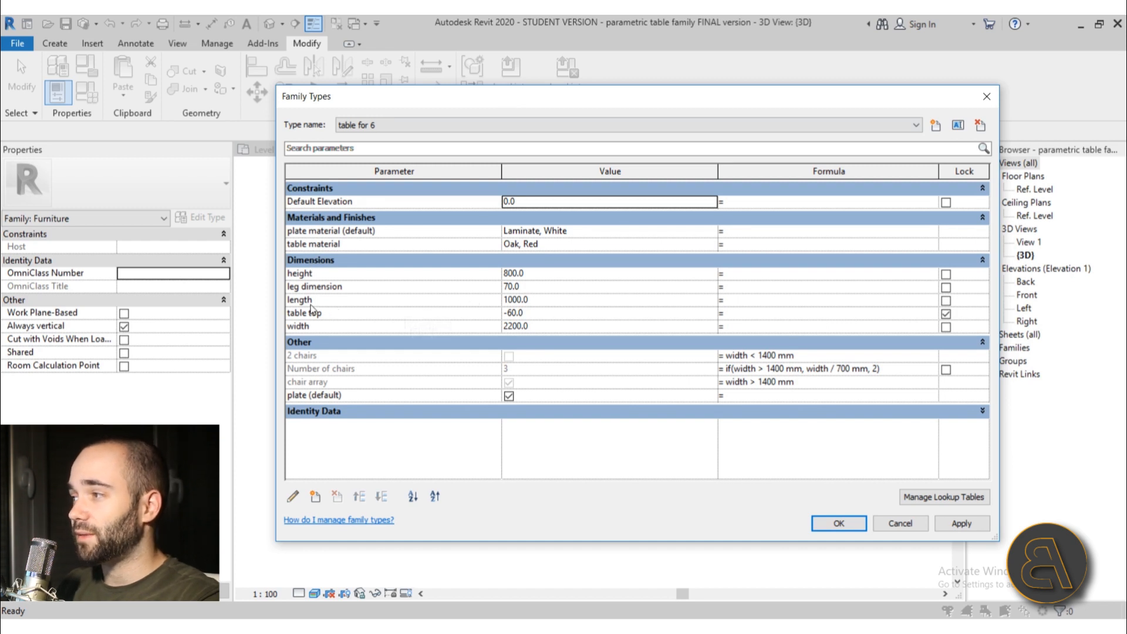
mouse_move(309, 249)
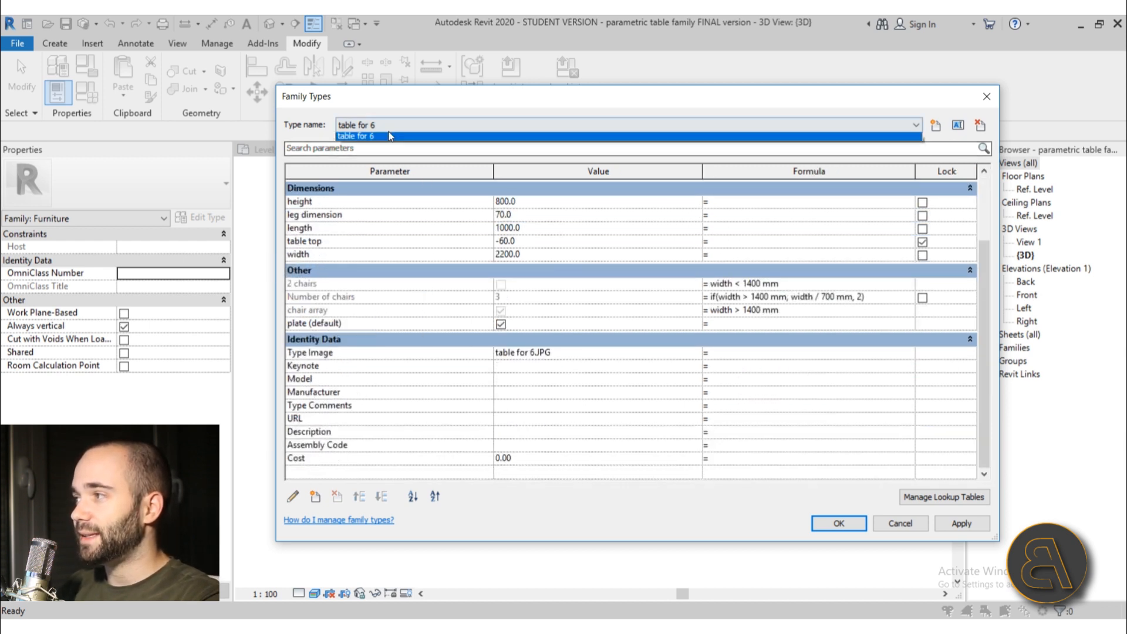
click(360, 136)
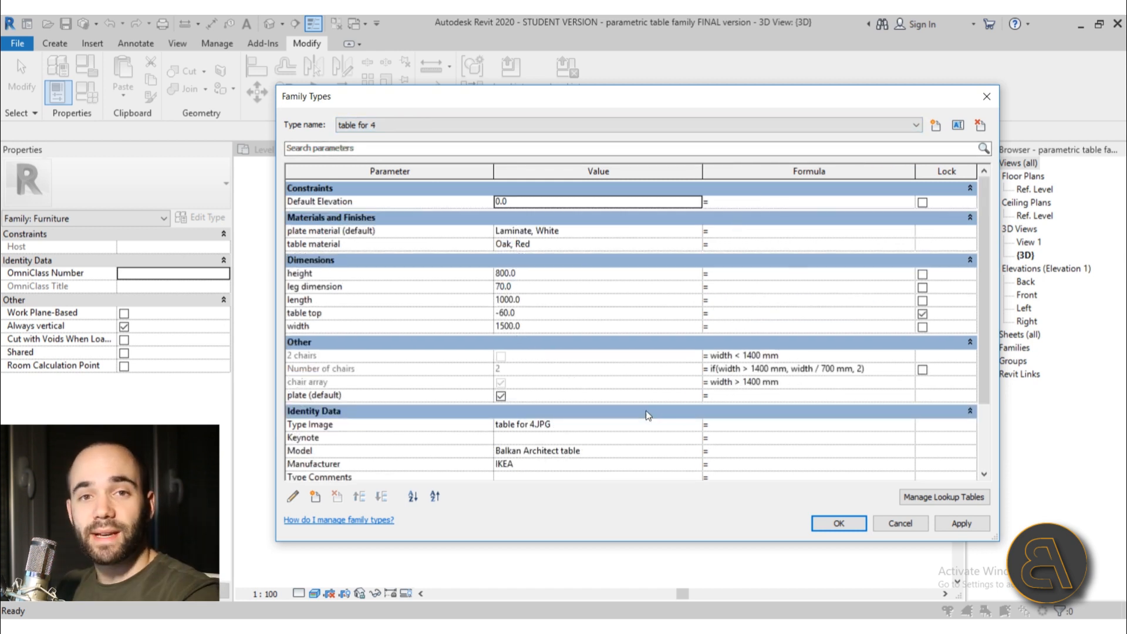
mouse_move(900, 524)
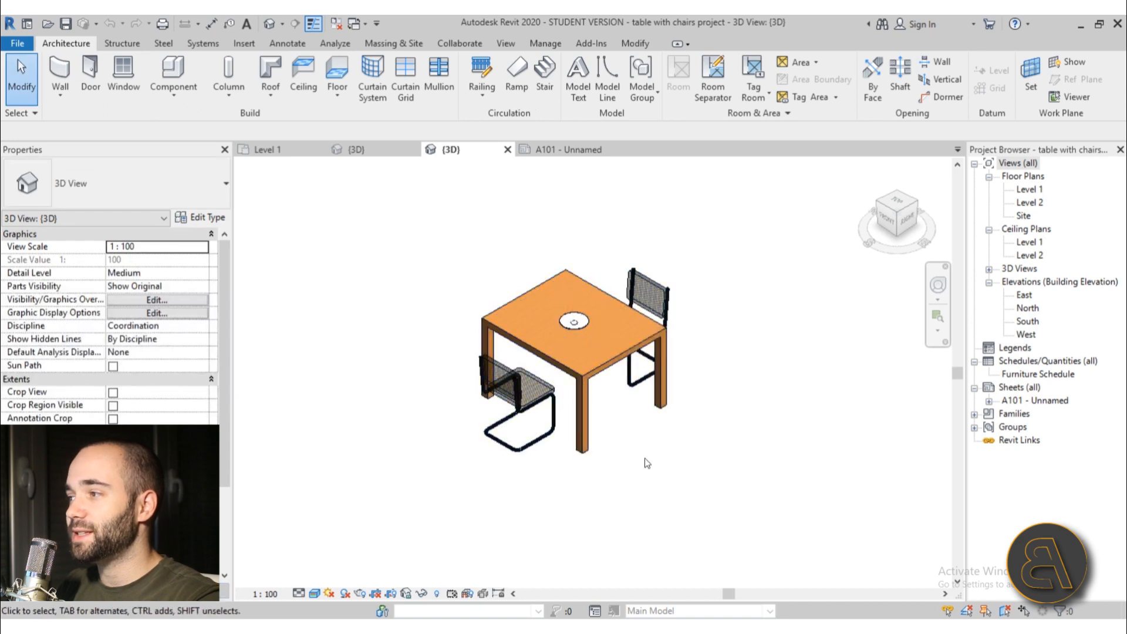
- Select the placed table and change its type via Properties to table for 4, then table for 6
click(568, 316)
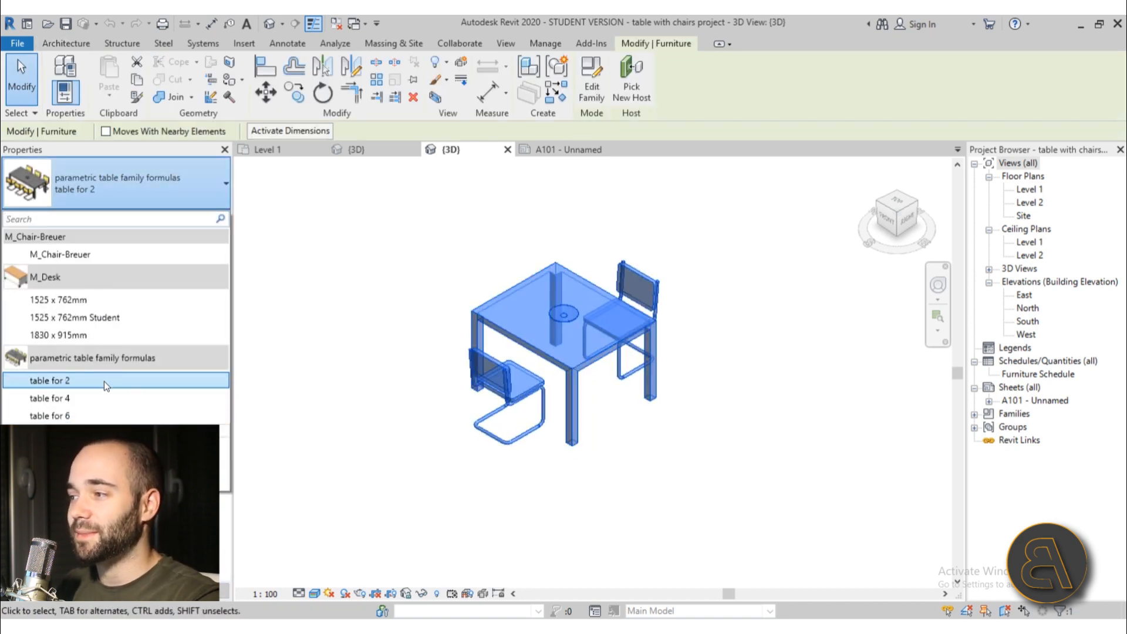
click(50, 398)
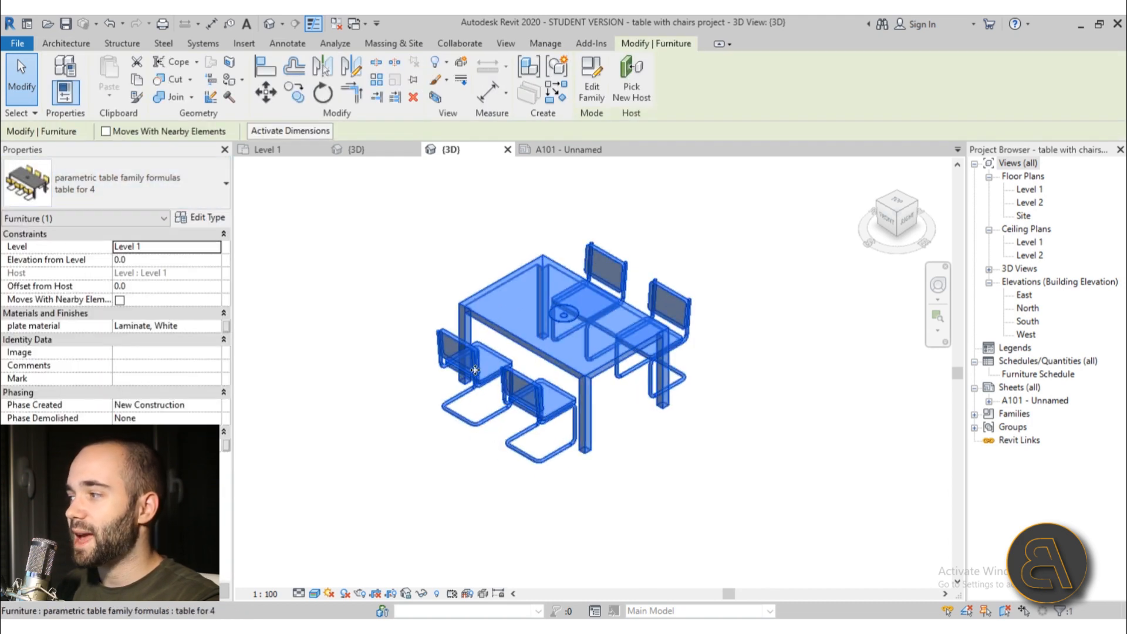
click(273, 424)
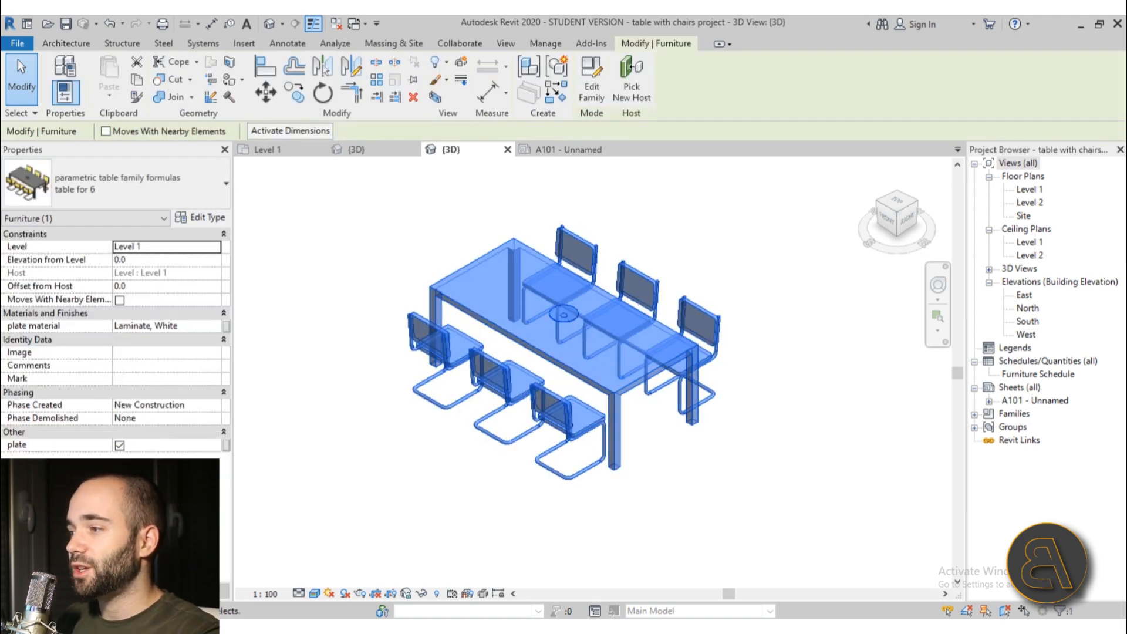
click(119, 444)
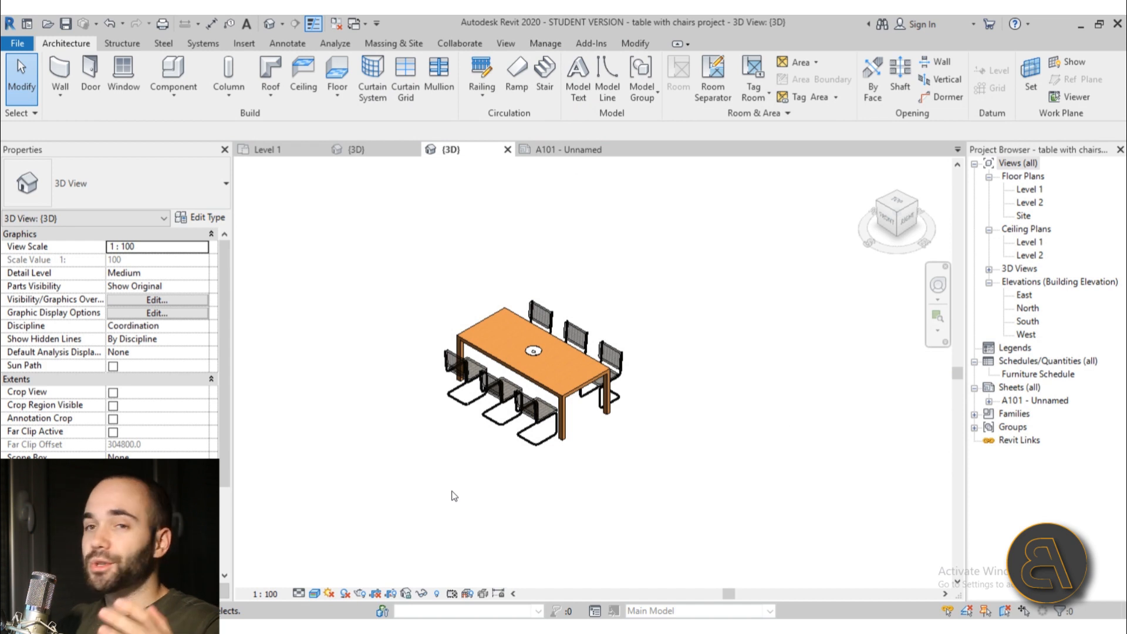
mouse_move(420, 498)
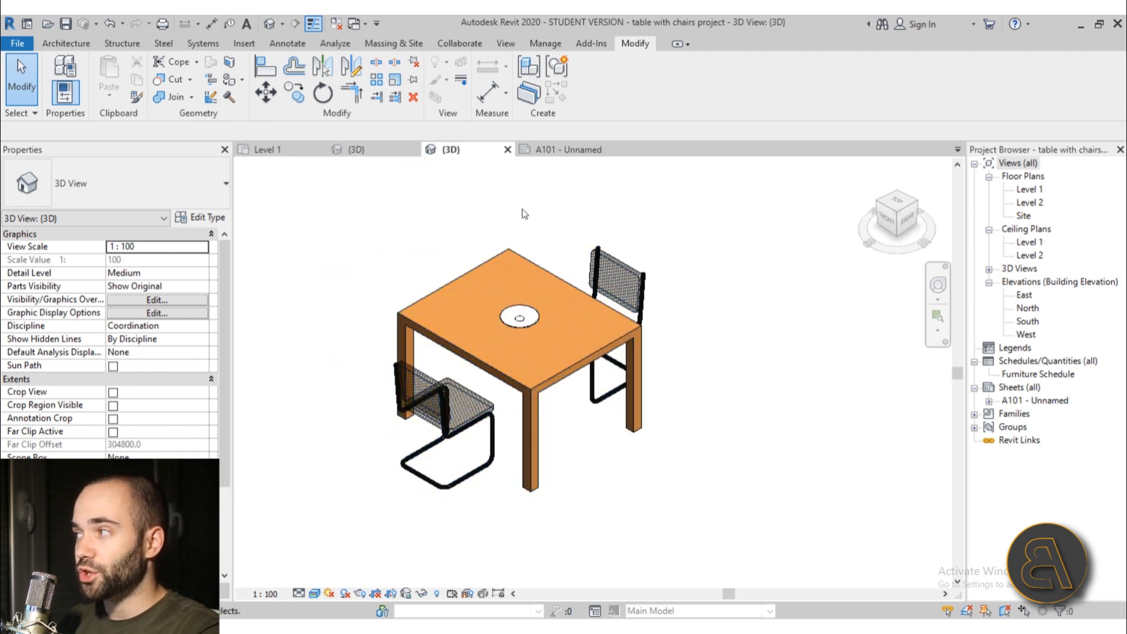
- Inspect the Furniture Schedule on sheet A101, then change the table to the table for 4 type
click(567, 149)
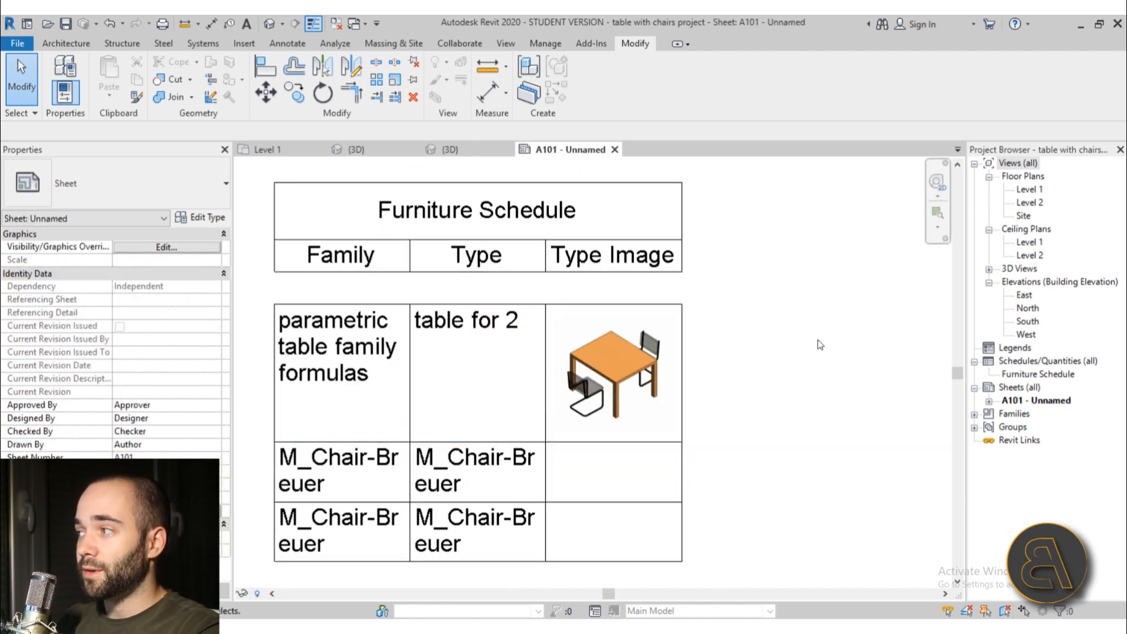
click(613, 370)
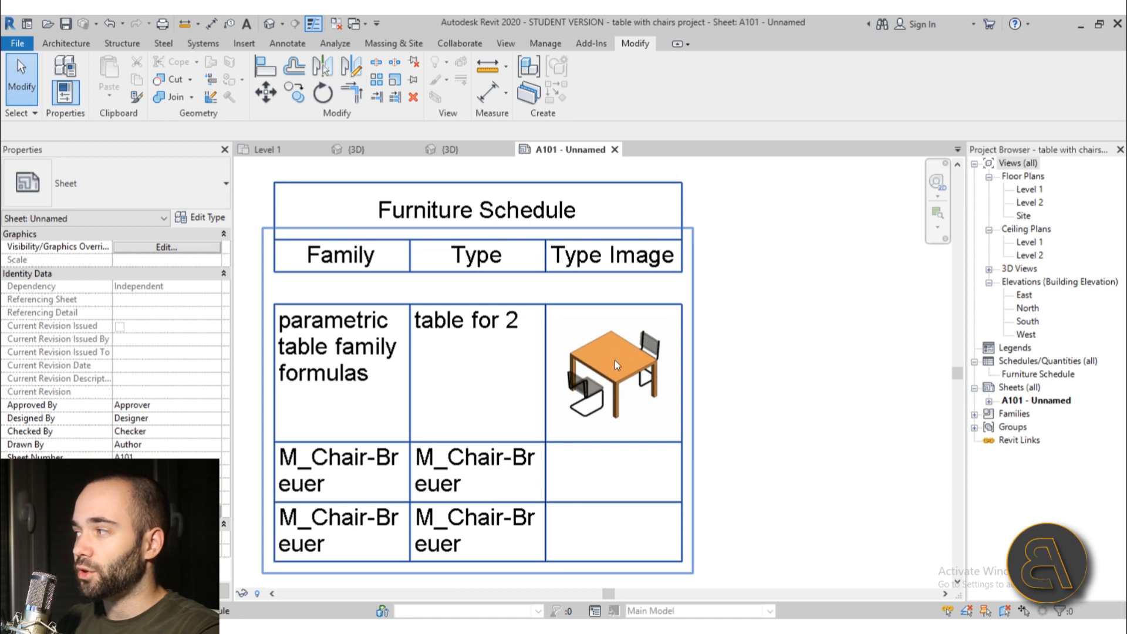
mouse_move(548, 354)
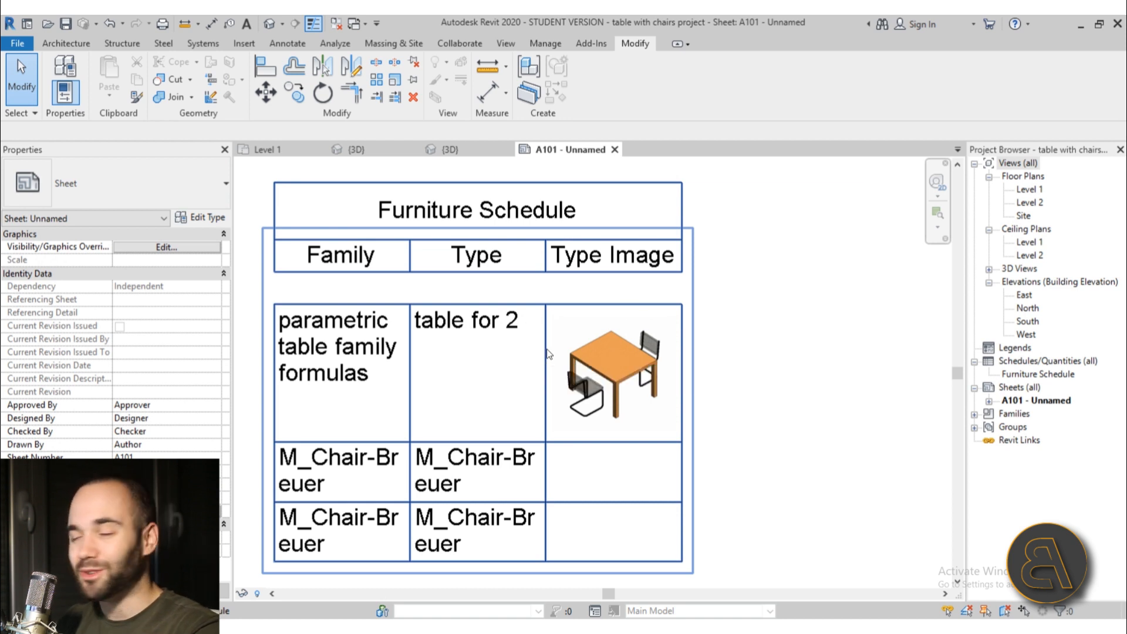
click(450, 149)
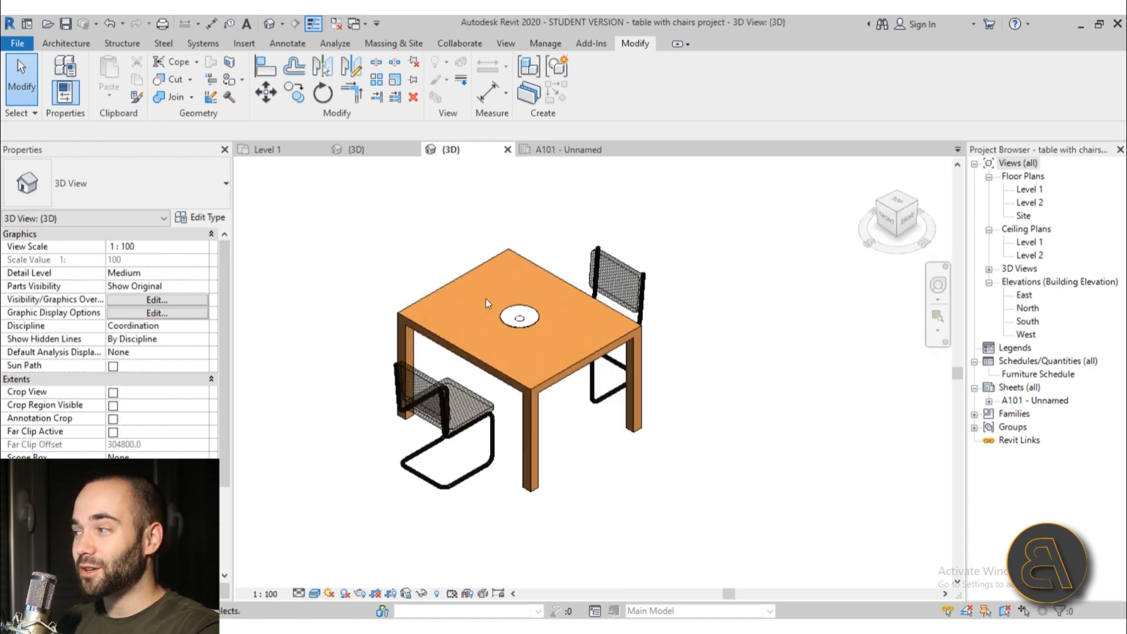
click(503, 309)
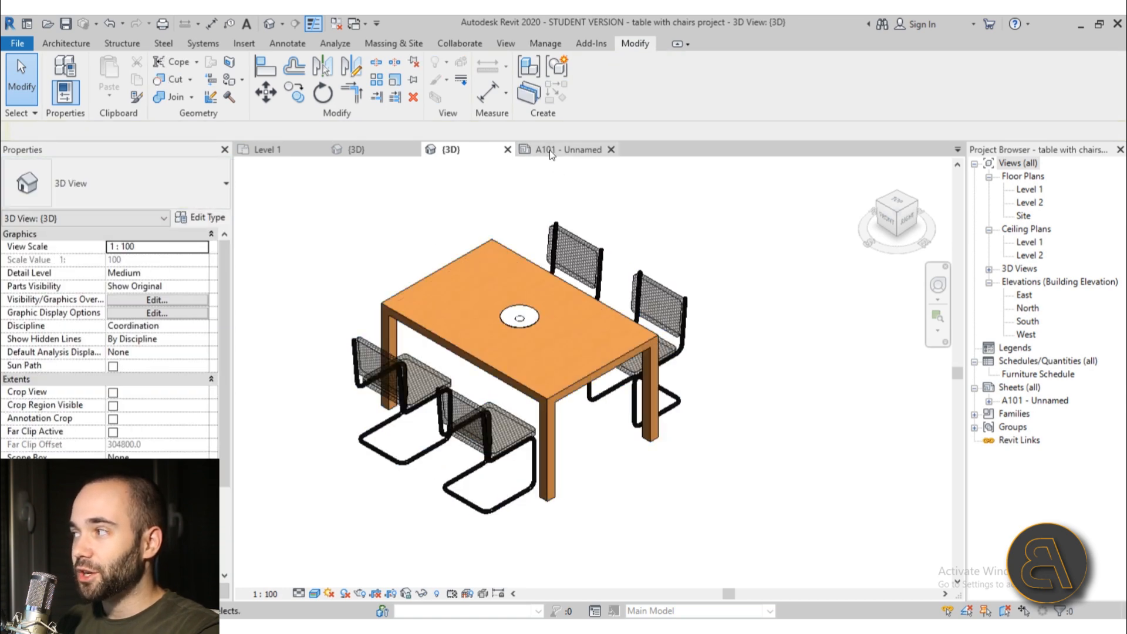
- Verify the schedule's type image updates to table for 4 and then table for 6 between 3D view changes
click(567, 149)
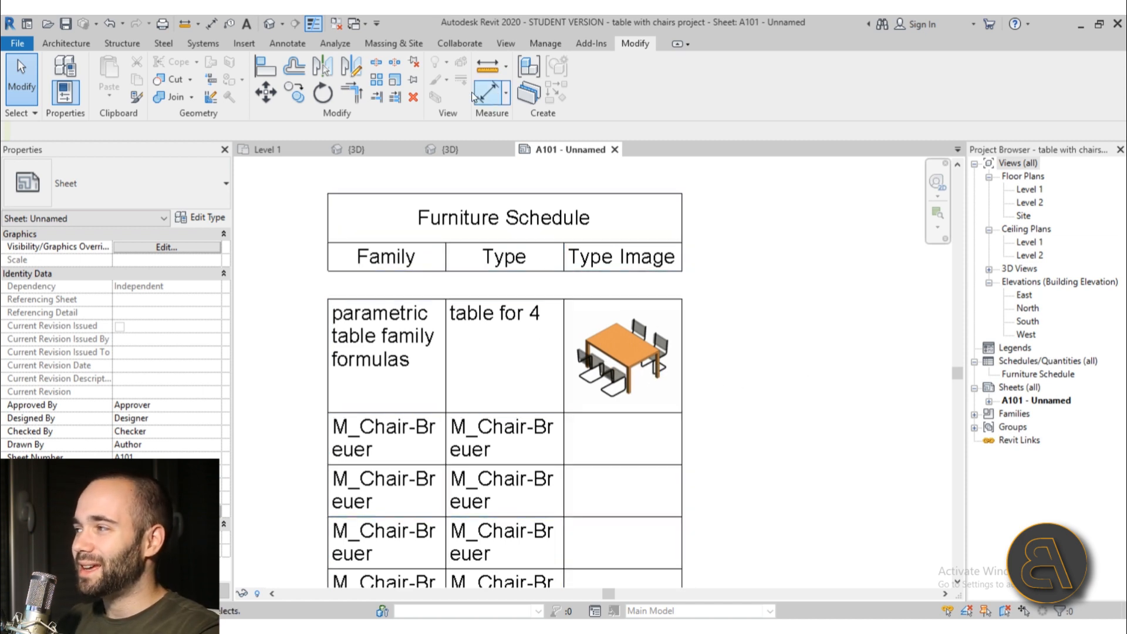
click(450, 149)
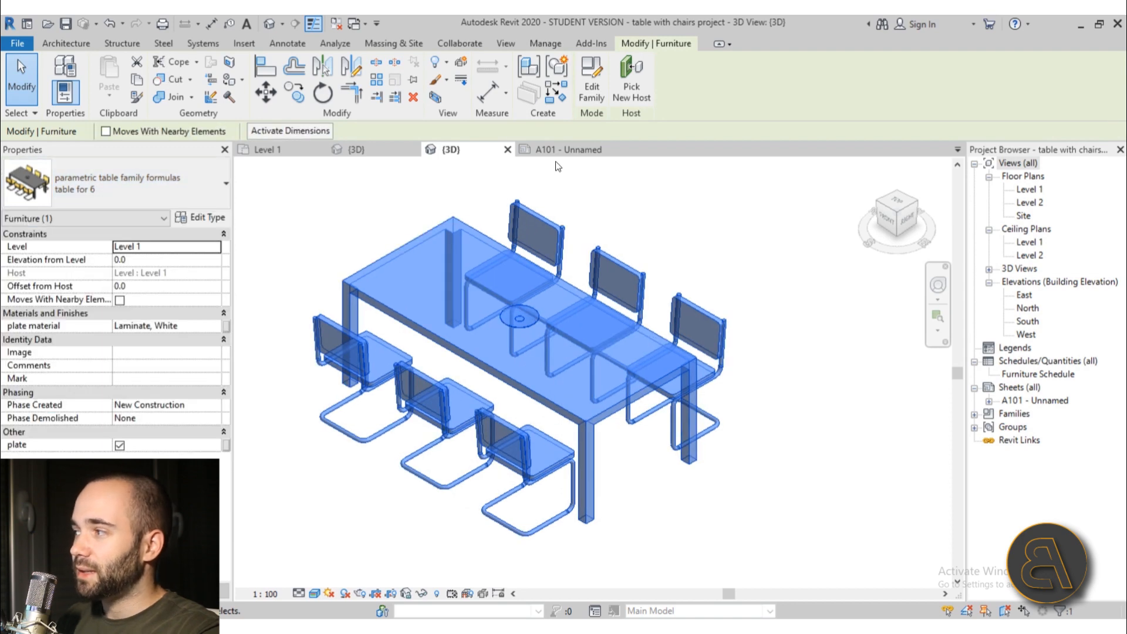
click(564, 150)
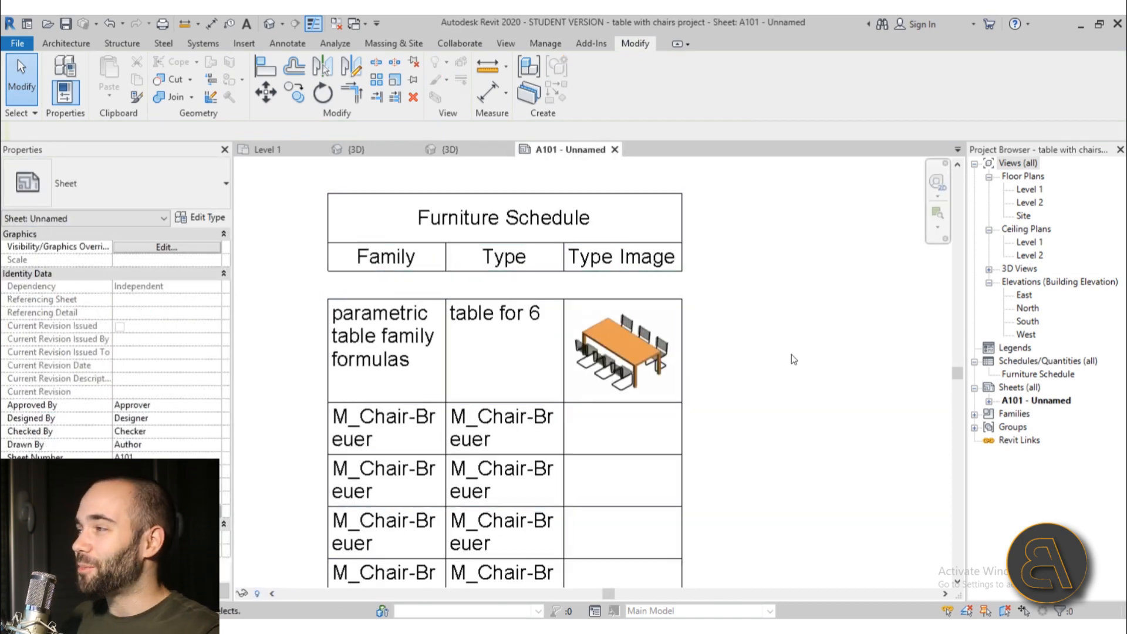
click(450, 149)
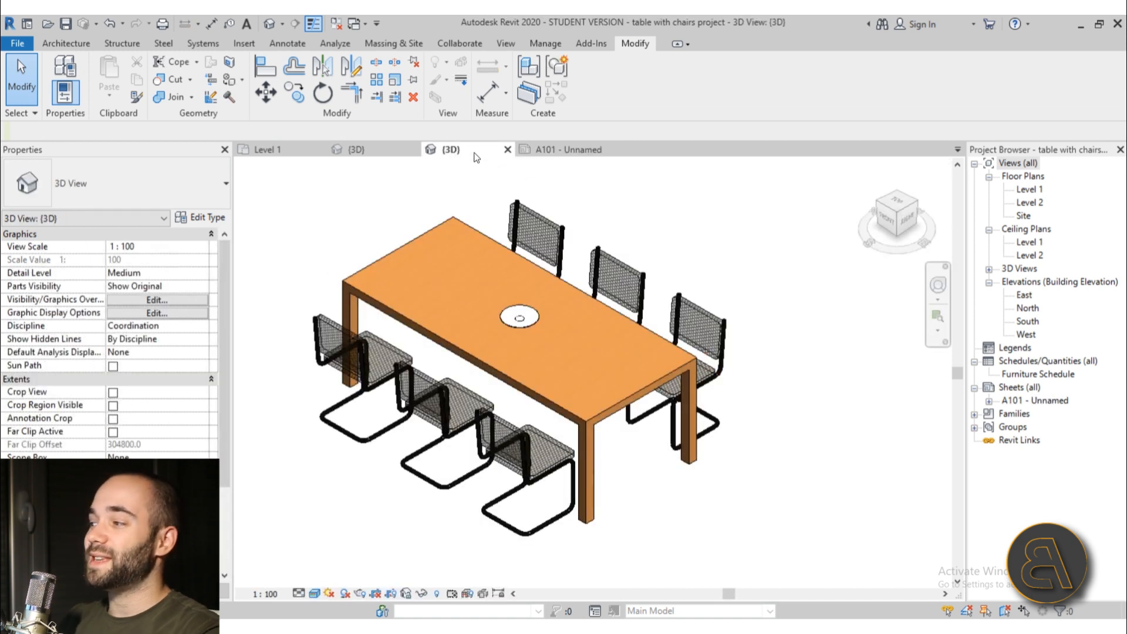